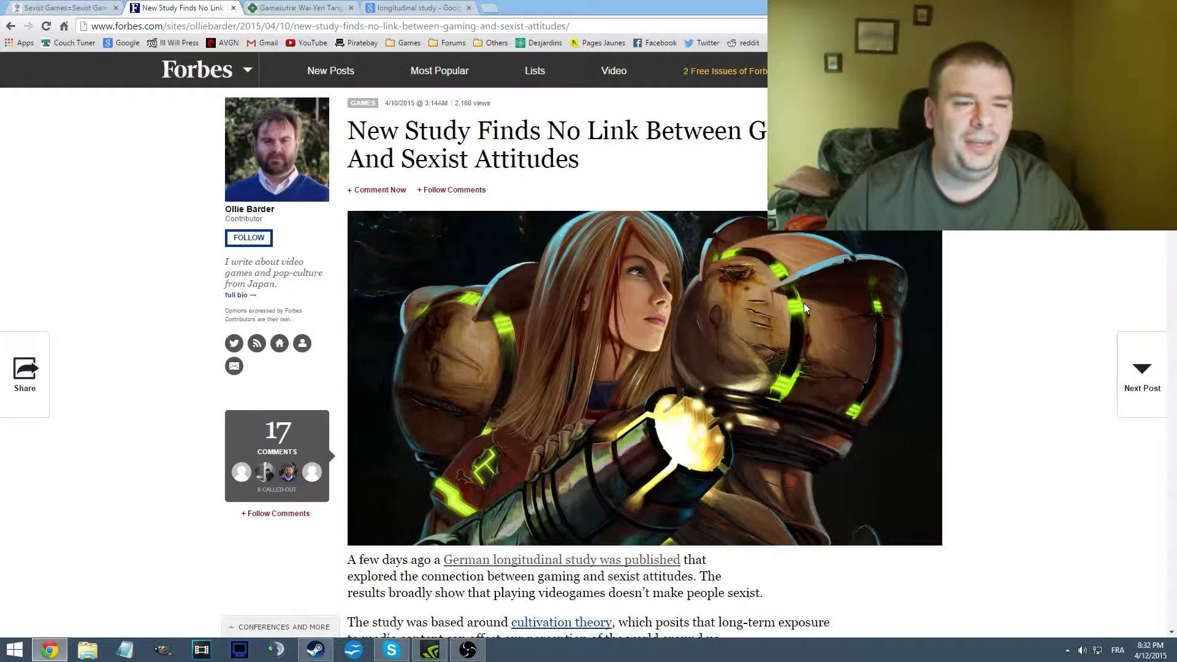
Read down the Forbes article to the paragraphs on longitudinal studies and the research funding
{"action": "scroll", "scroll_direction": "down", "scroll_amount": 3}
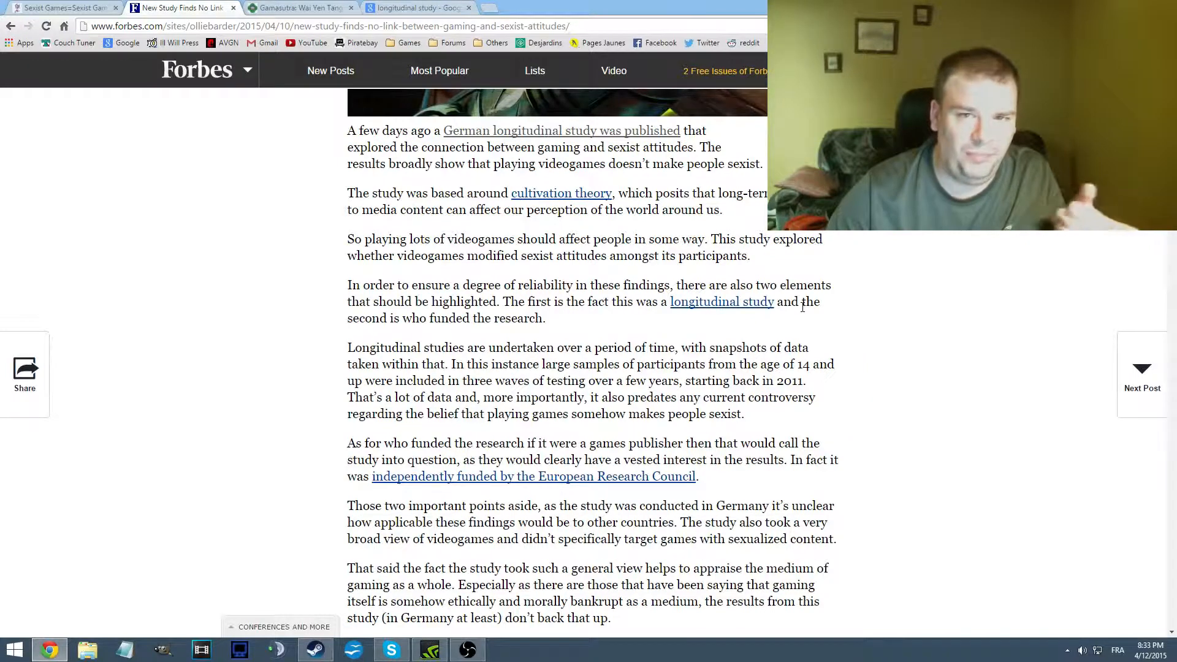
Switch to the Google results defining 'longitudinal study' as tracking the same subjects over time
{"action": "left_click", "coordinate": [418, 7]}
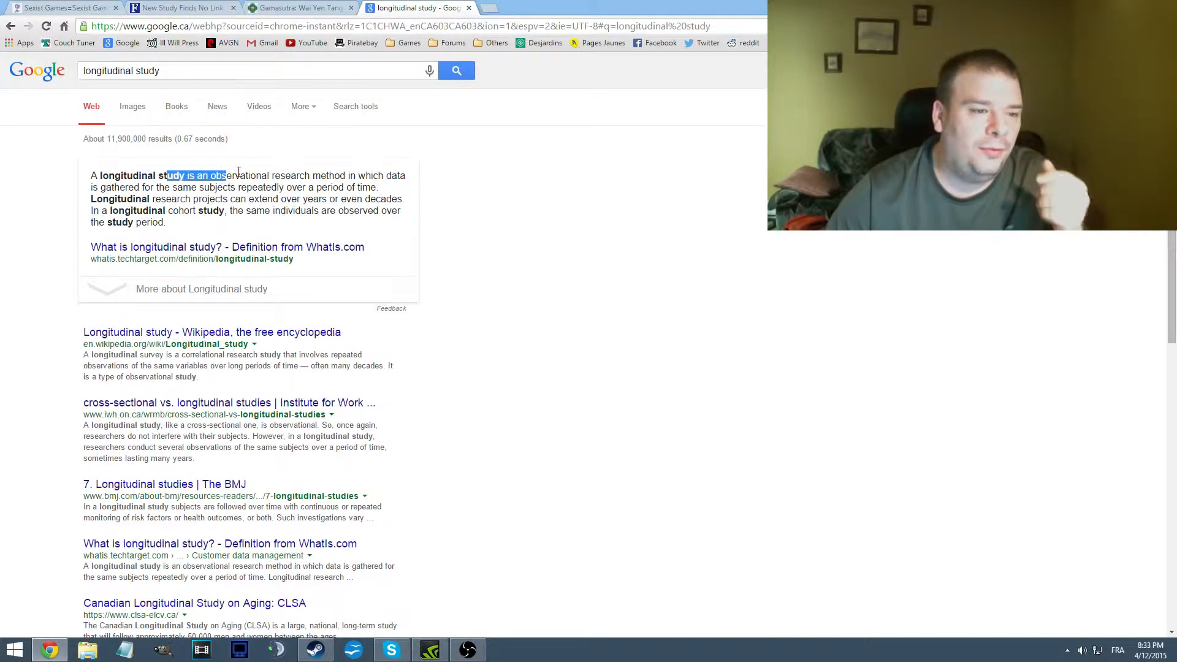
Return to the Forbes article and read on past the funding paragraph to the Metroid and Samus Aran mention
{"action": "left_click", "coordinate": [181, 7]}
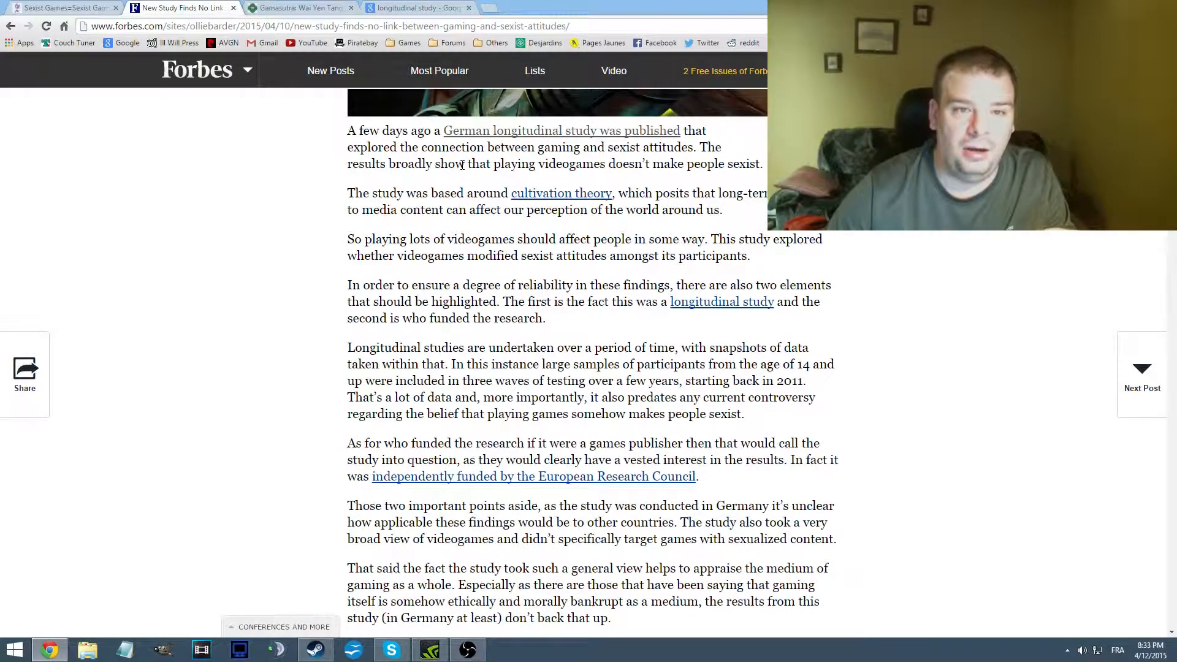
{"action": "mouse_move", "coordinate": [412, 7]}
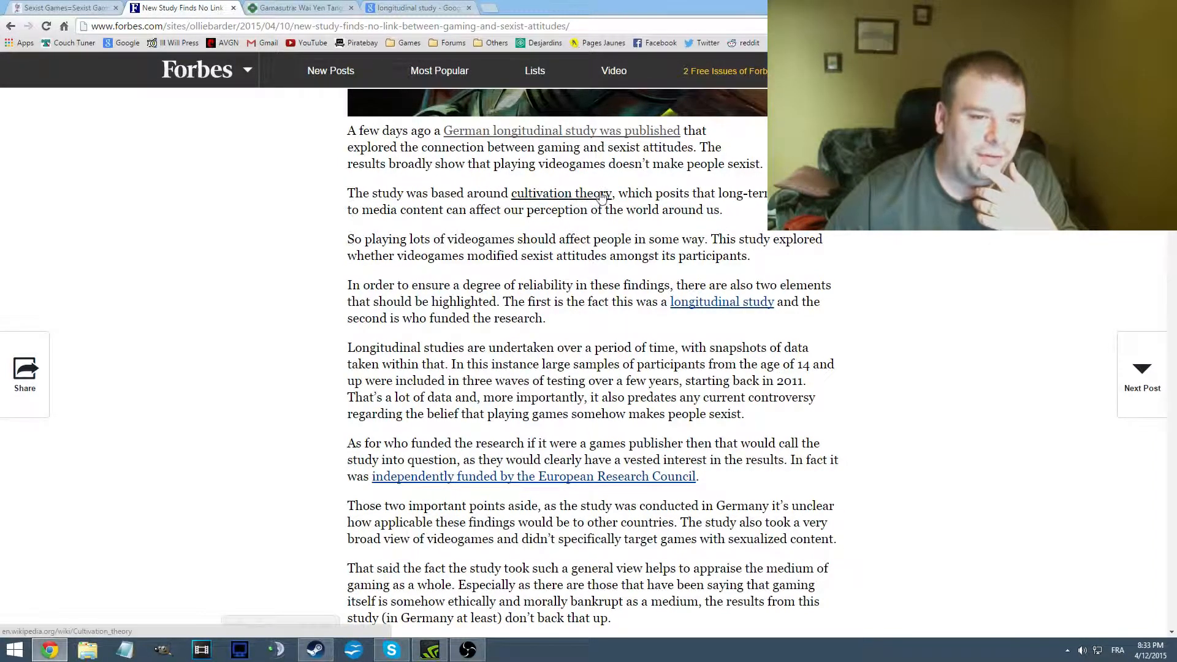
{"action": "scroll", "scroll_direction": "down", "scroll_amount": 3}
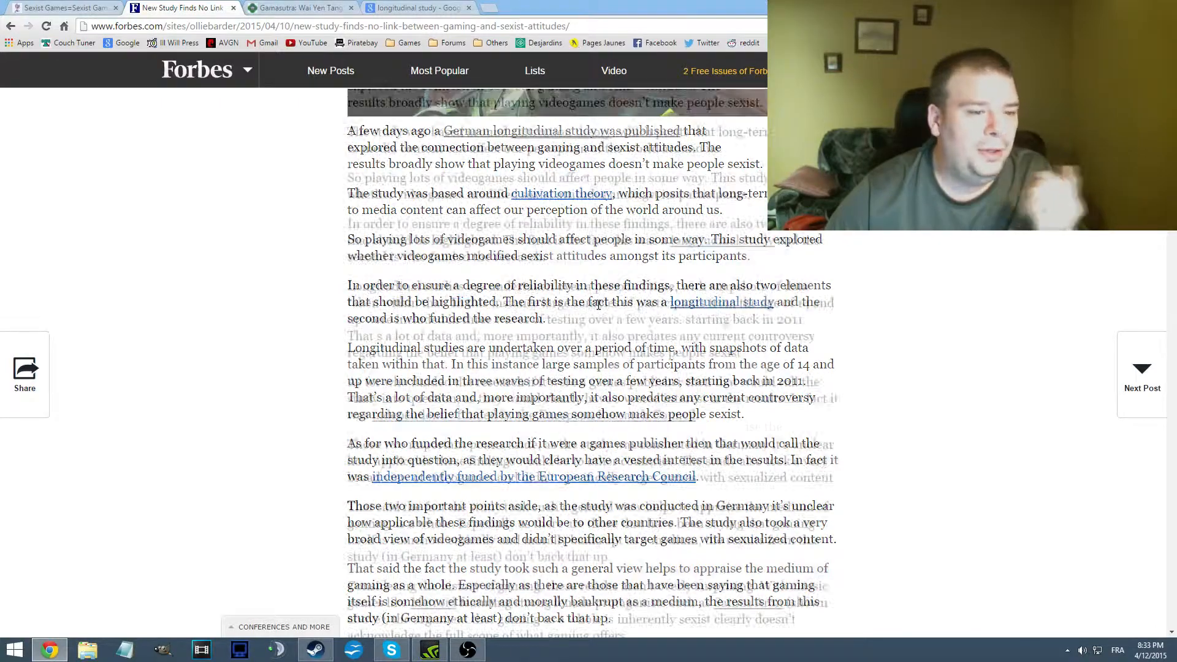
{"action": "scroll", "scroll_direction": "down", "scroll_amount": 3}
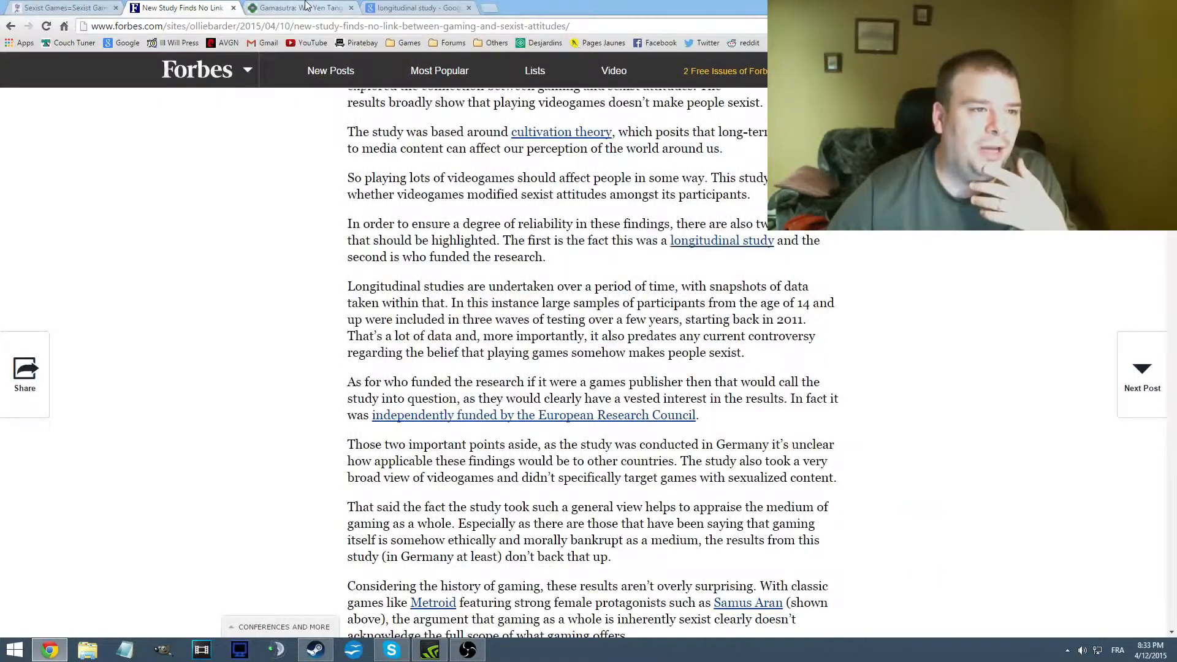
Read the Gamasutra blog post on the German study down through its Results graph and Discussion
{"action": "left_click", "coordinate": [297, 7]}
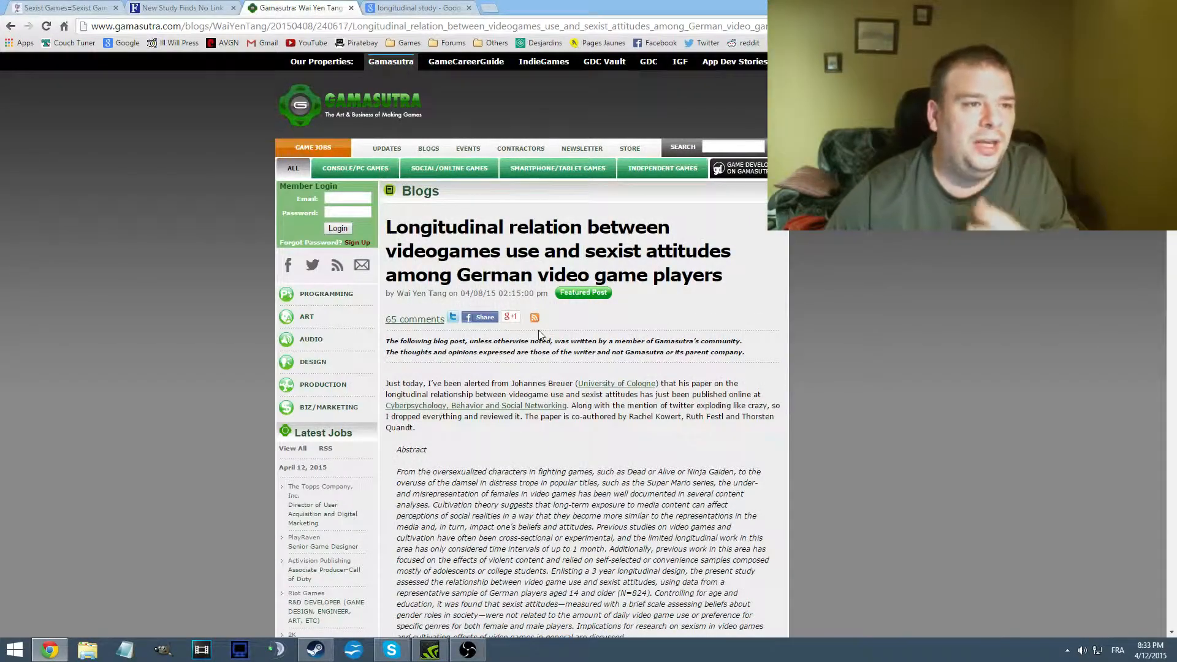
{"action": "mouse_move", "coordinate": [578, 380]}
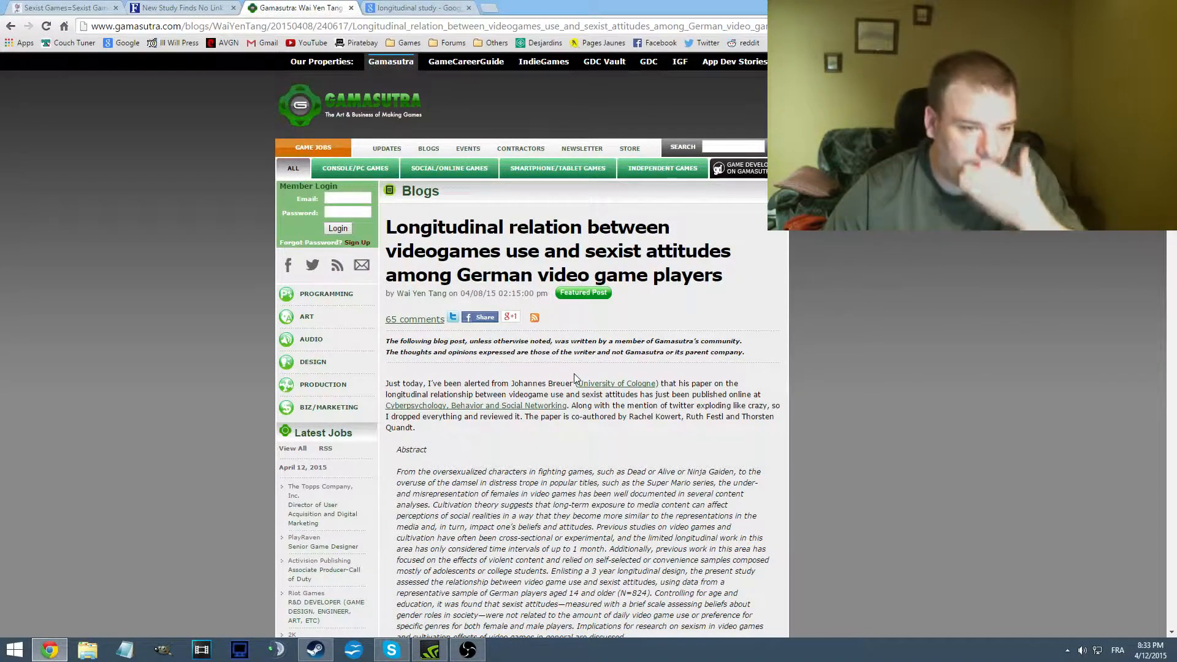
{"action": "scroll", "scroll_direction": "down", "scroll_amount": 3}
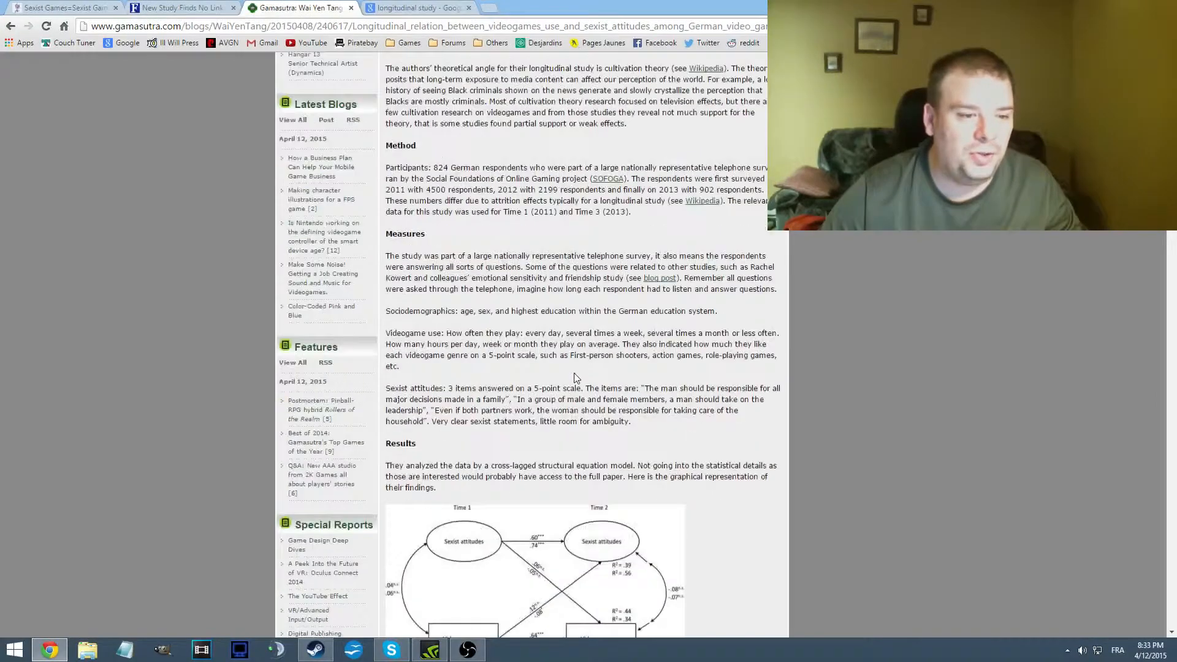
{"action": "scroll", "scroll_direction": "down", "scroll_amount": 3}
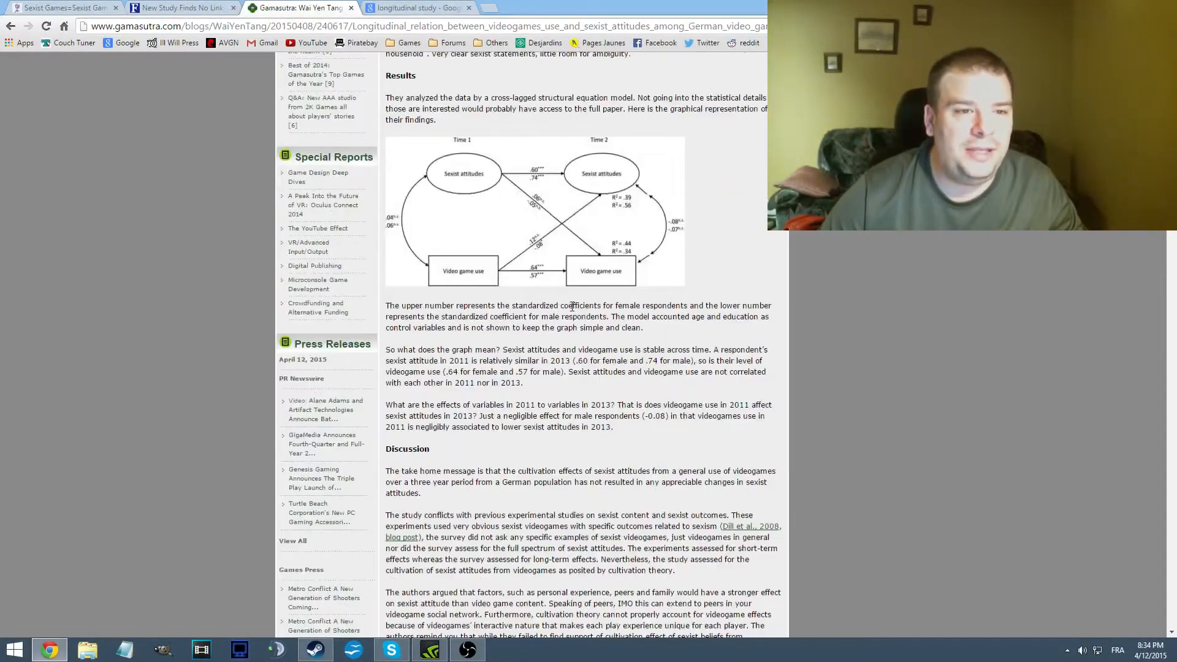
{"action": "scroll", "scroll_direction": "up", "scroll_amount": 3}
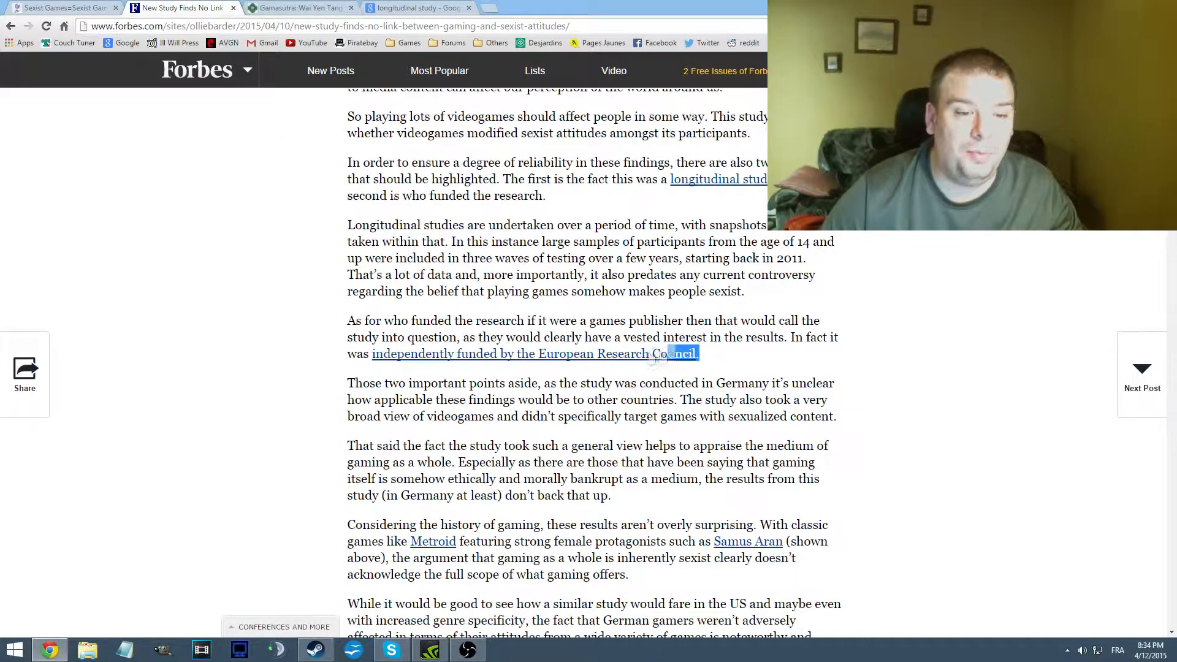
Highlight 'conducted in Germany' in the Forbes article and read to its closing paragraph and author links
{"action": "double_click", "coordinate": [724, 382]}
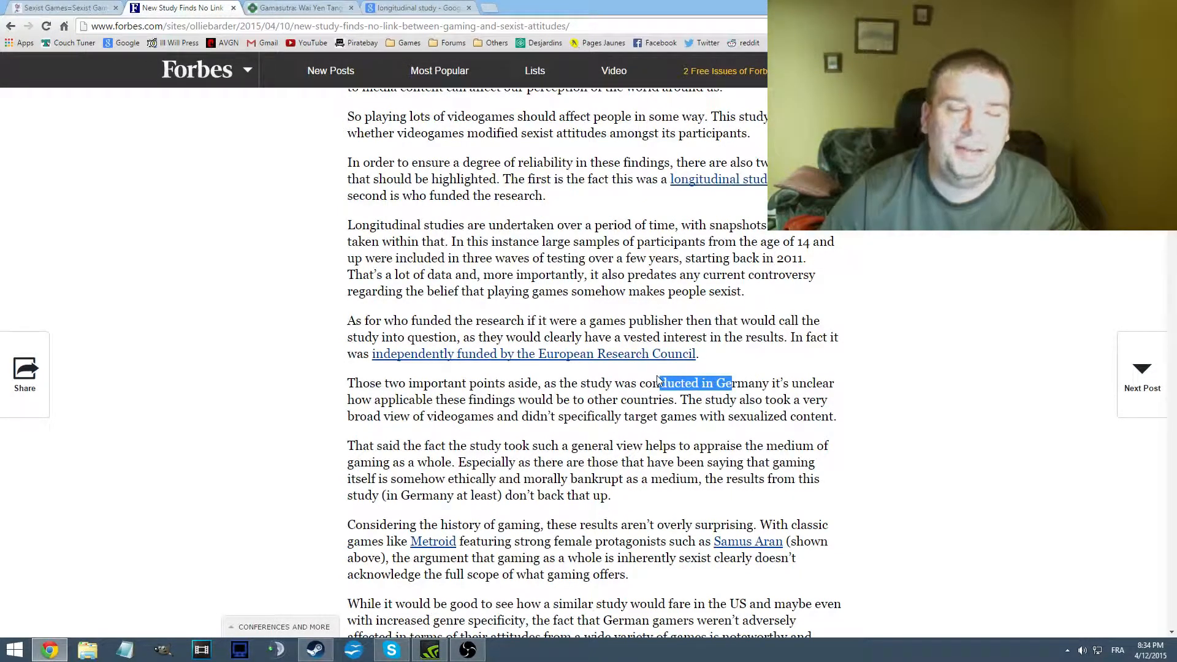
{"action": "scroll", "scroll_direction": "down", "scroll_amount": 3}
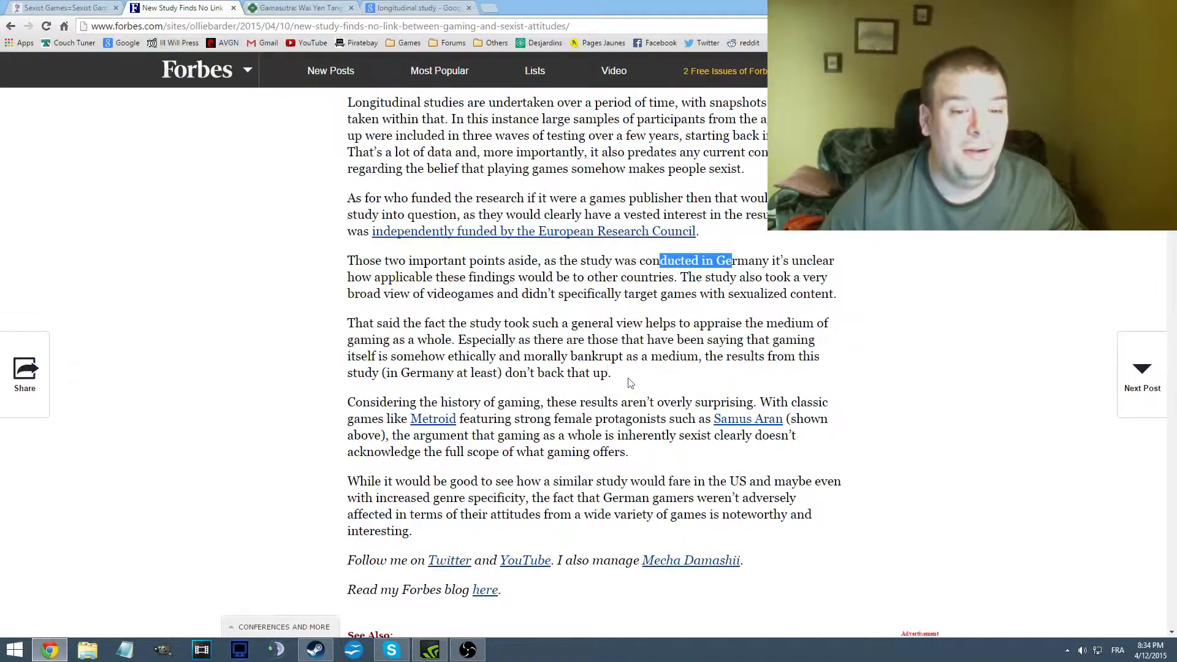
Back in the Gamasutra post, scroll up from the discussion to the Method and Measures sections
{"action": "left_click", "coordinate": [300, 9]}
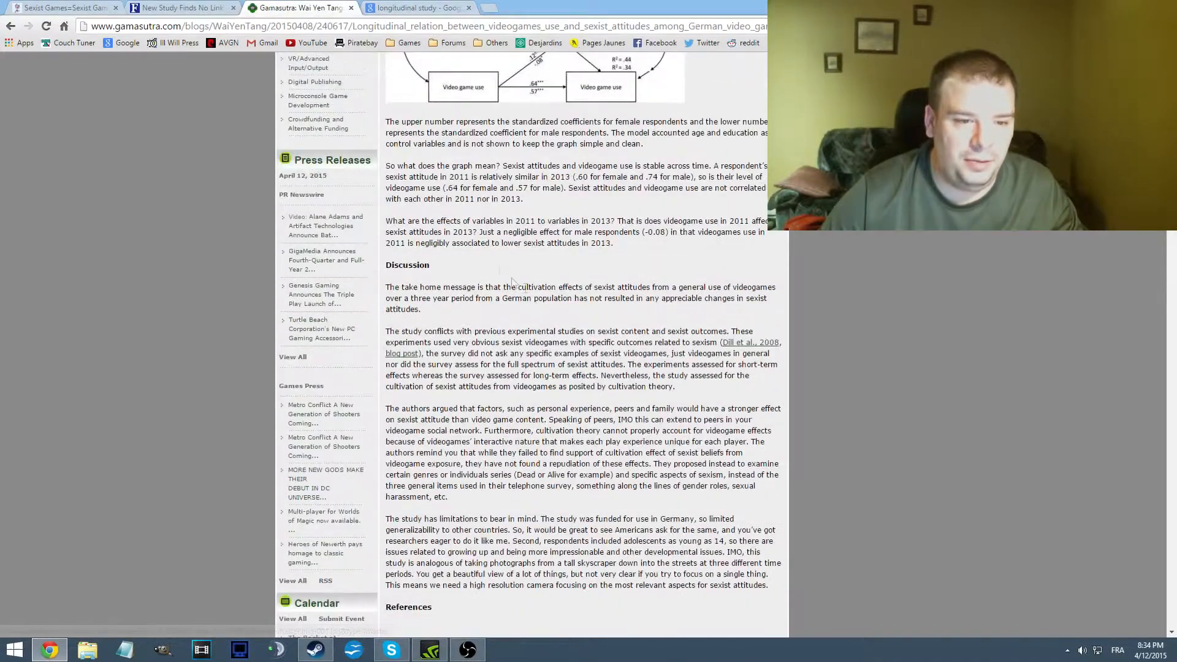
{"action": "scroll", "scroll_direction": "up", "scroll_amount": 3}
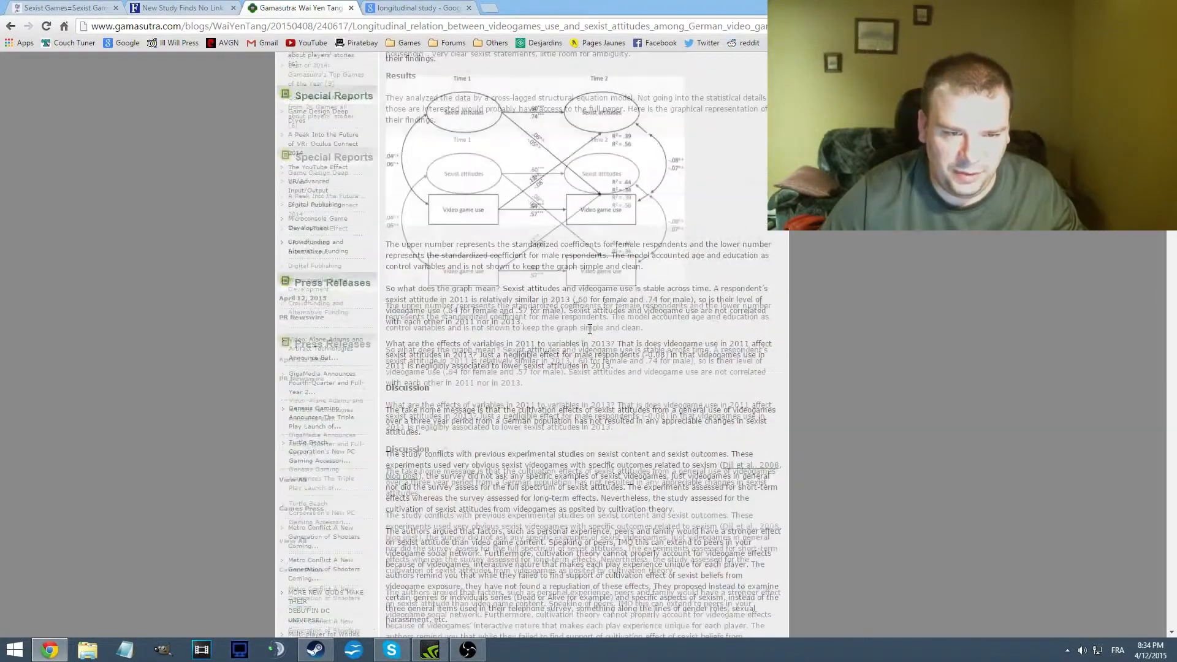
{"action": "scroll", "scroll_direction": "up", "scroll_amount": 3}
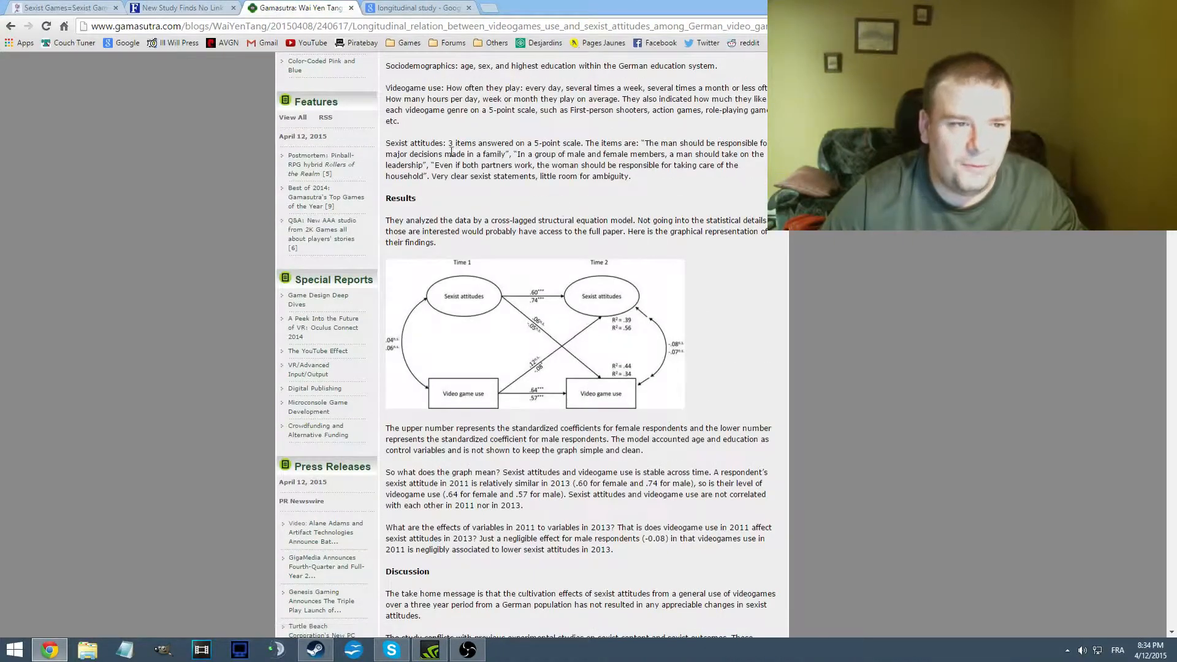
{"action": "scroll", "scroll_direction": "up", "scroll_amount": 3}
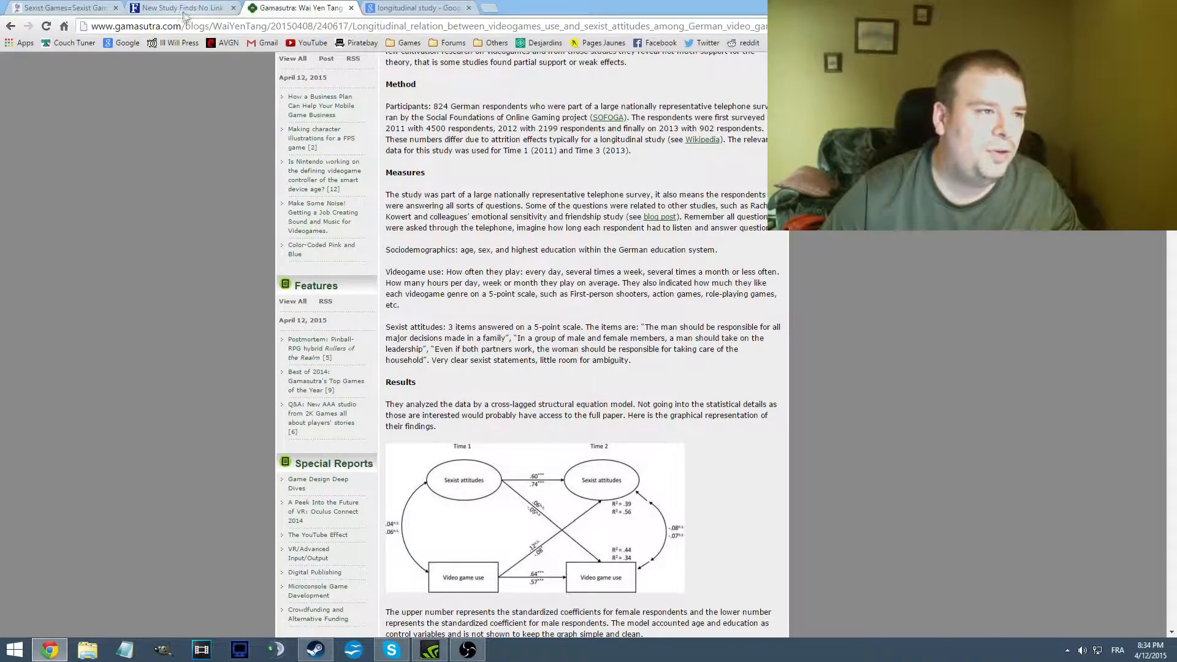
From the Forbes article, open the journal abstract page for 'Sexist Games=Sexist Gamers?' showing its authors
{"action": "left_click", "coordinate": [180, 7]}
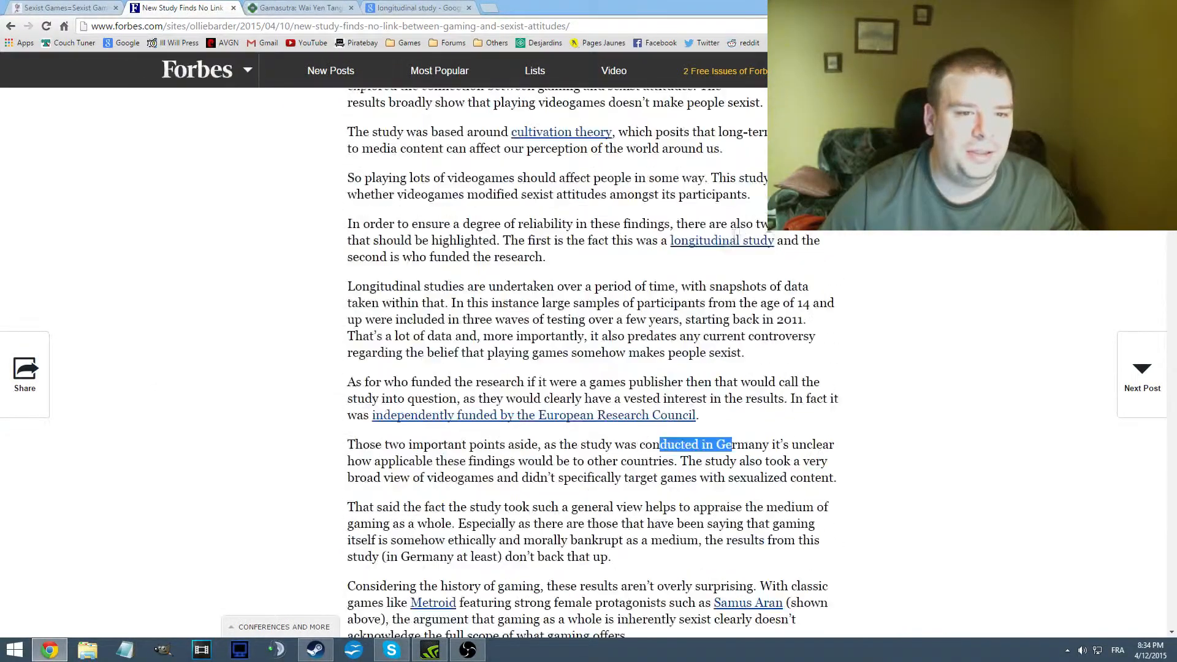
{"action": "left_click", "coordinate": [533, 416]}
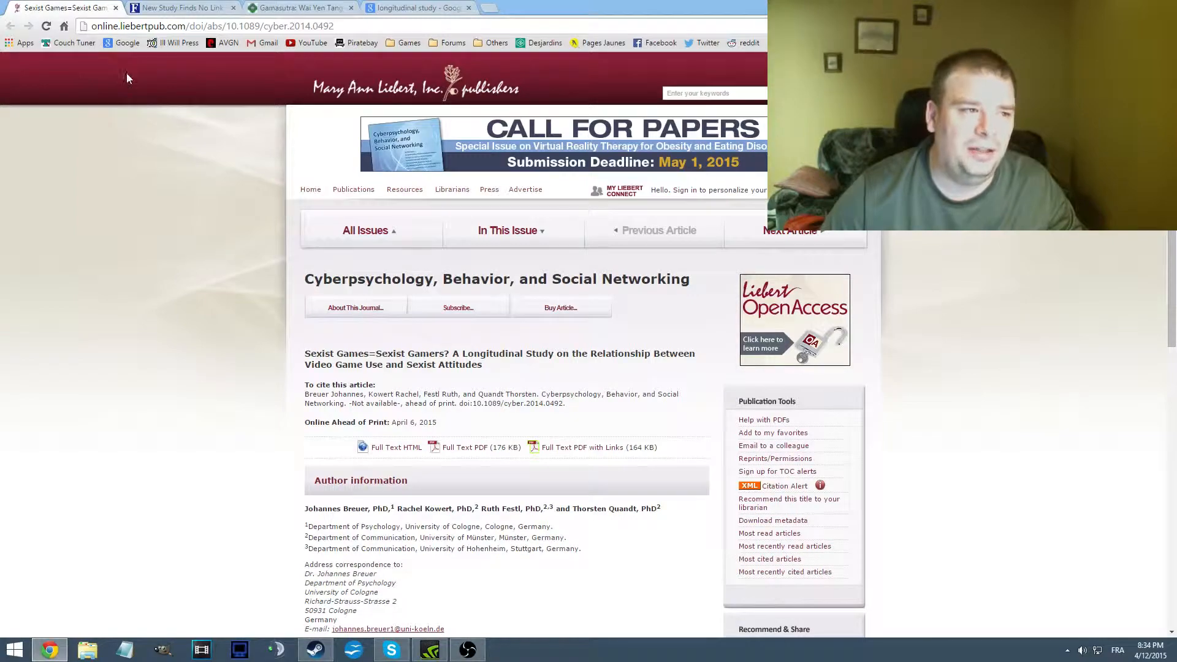
Look over the liebertpub.com page's Abstract and article header, then return to the Gamasutra post
{"action": "left_click", "coordinate": [353, 189]}
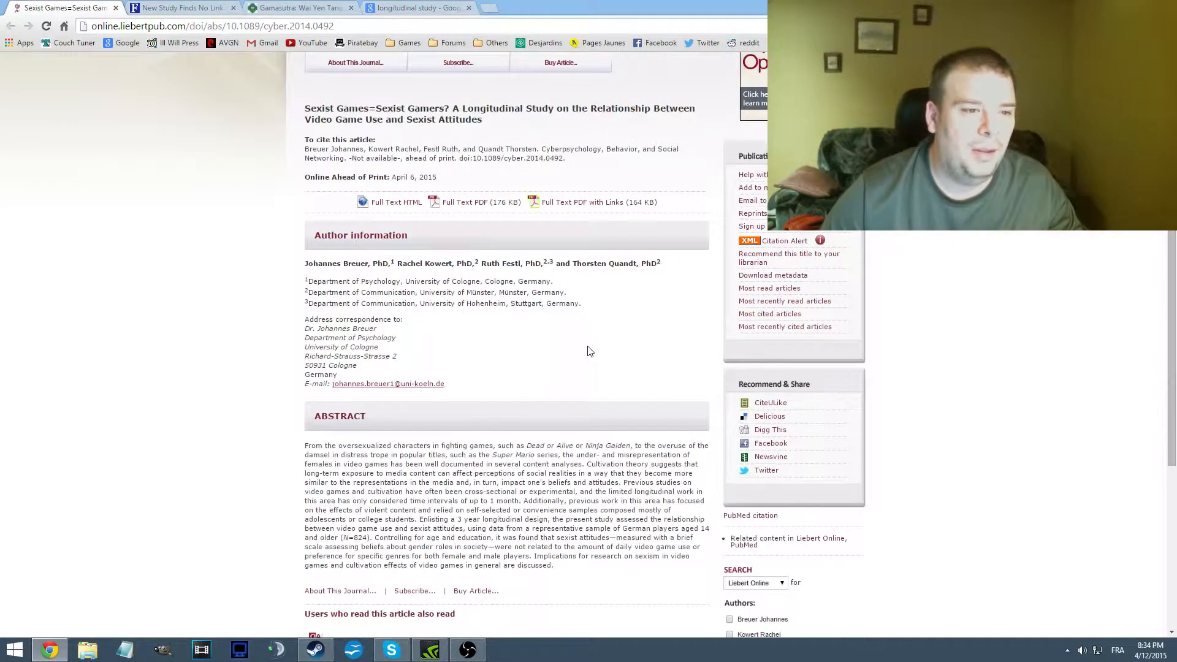
{"action": "left_click", "coordinate": [480, 201]}
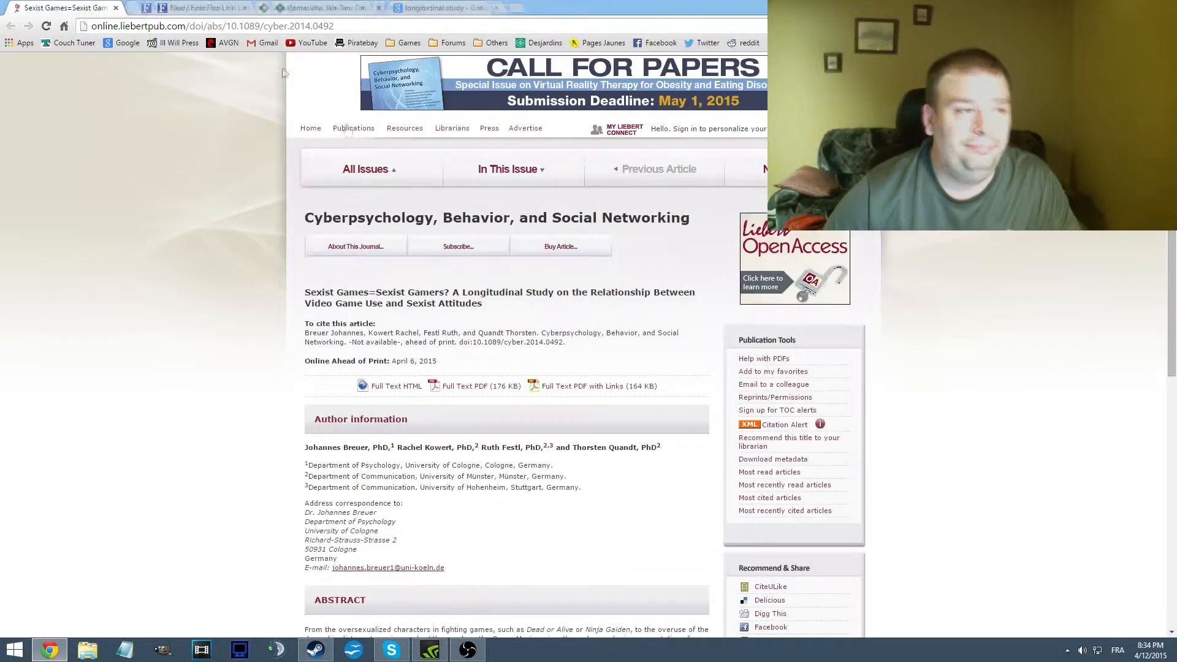
{"action": "left_click", "coordinate": [297, 7]}
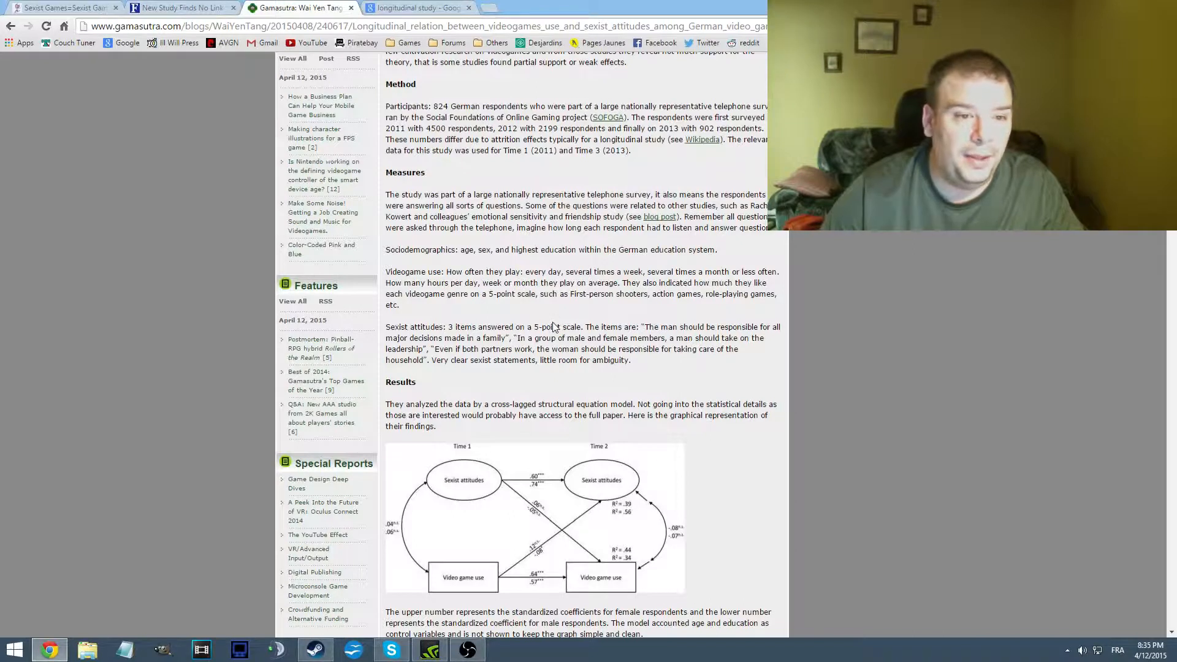
{"action": "mouse_move", "coordinate": [409, 204]}
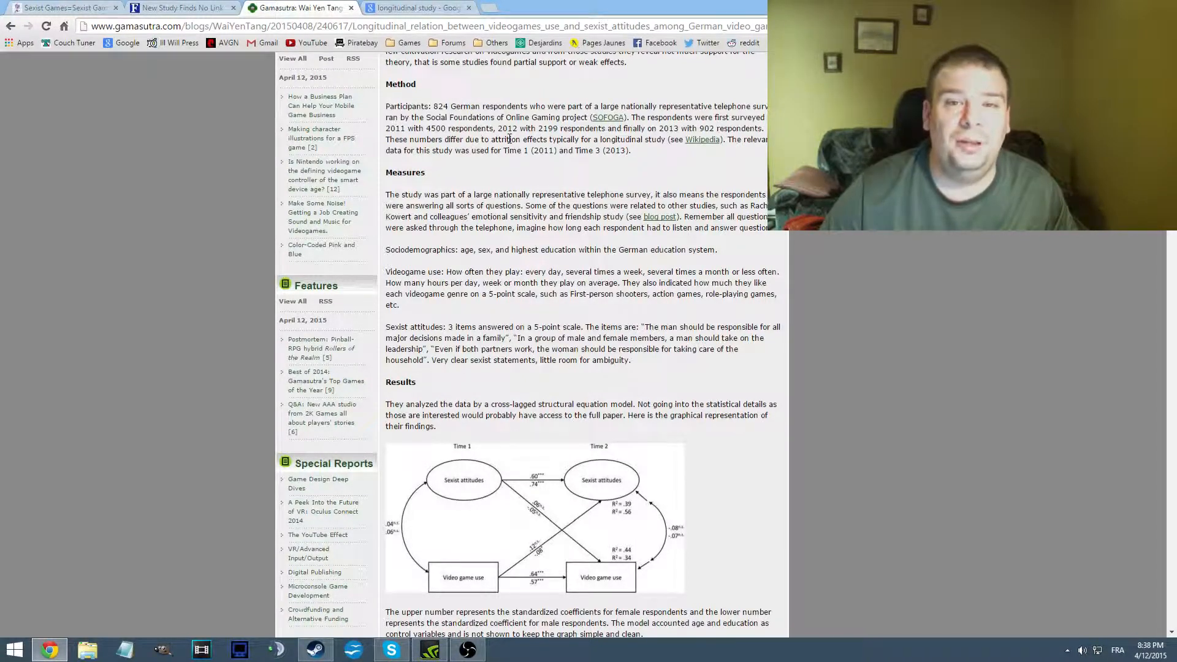
{"action": "mouse_move", "coordinate": [476, 127]}
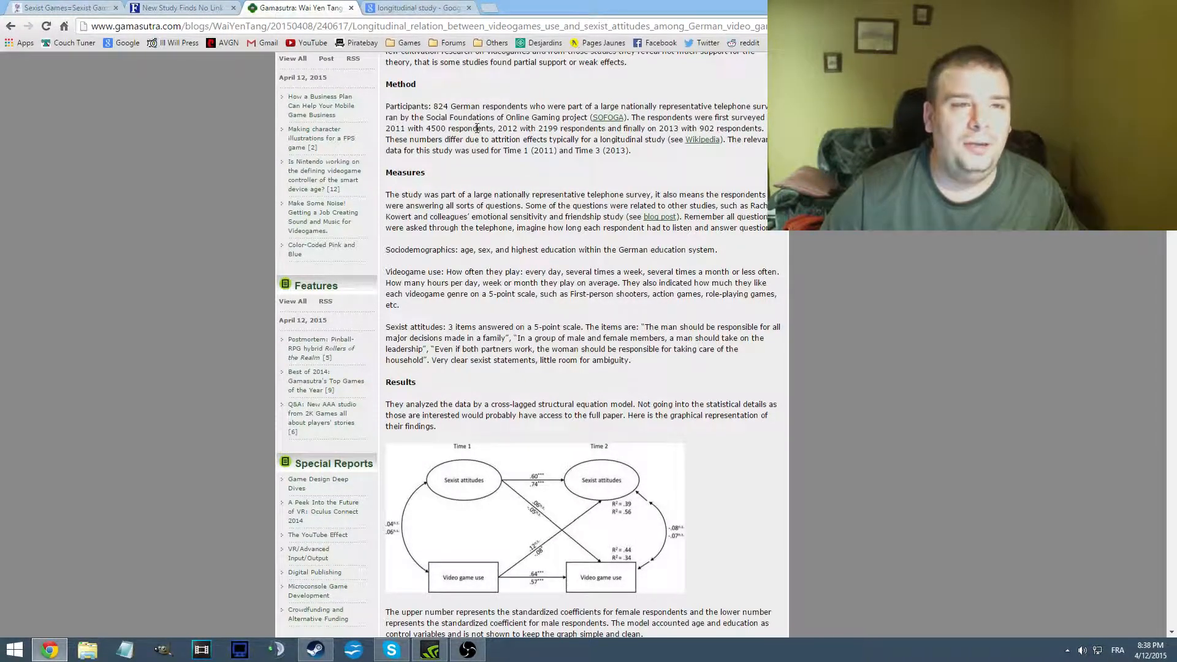